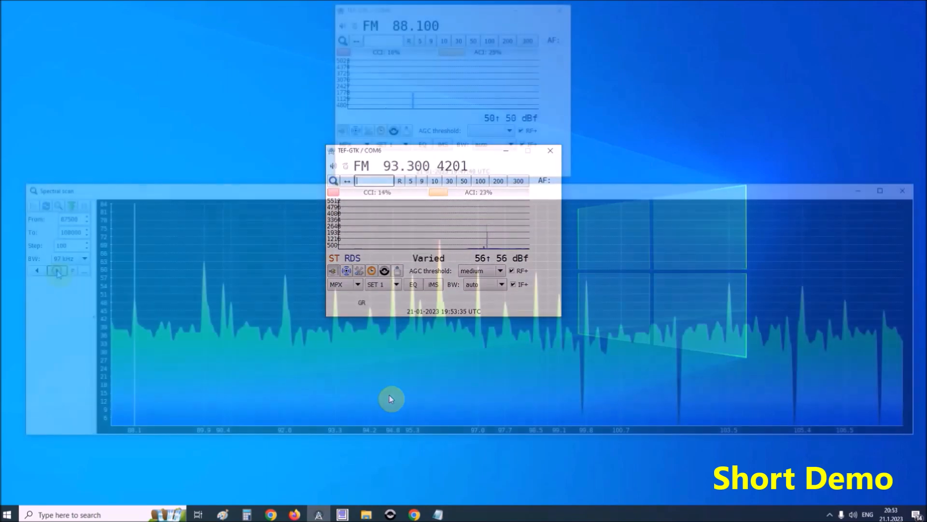
Browse the sponsor's site down to the PCB assembly quote form.
left_click(549, 151)
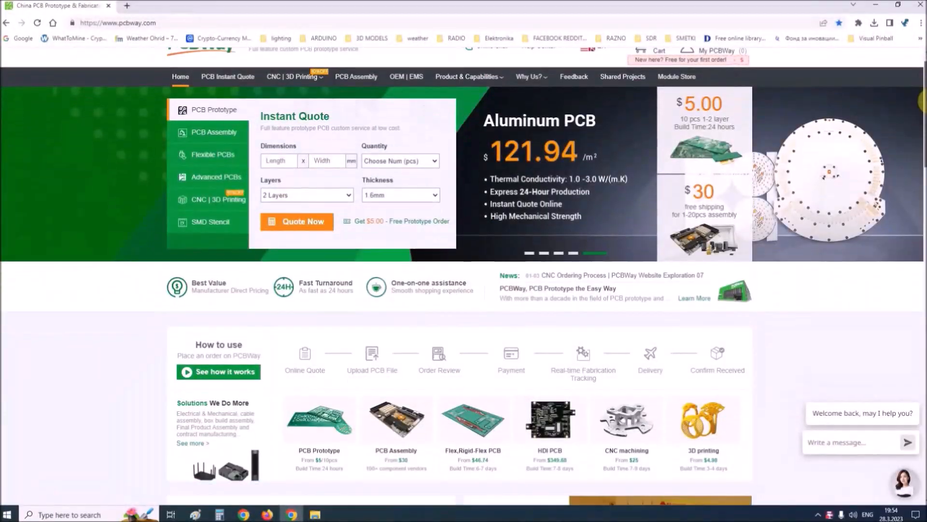
scroll("down", 3)
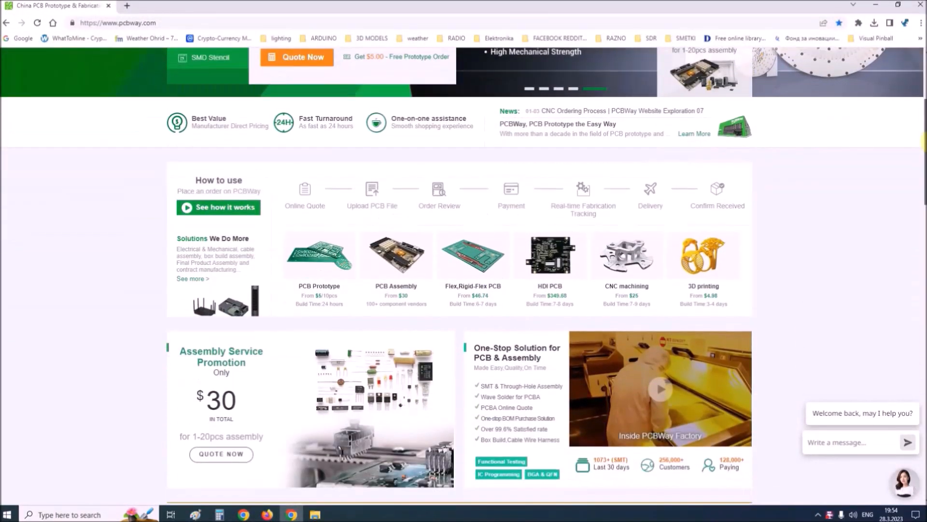
scroll("down", 3)
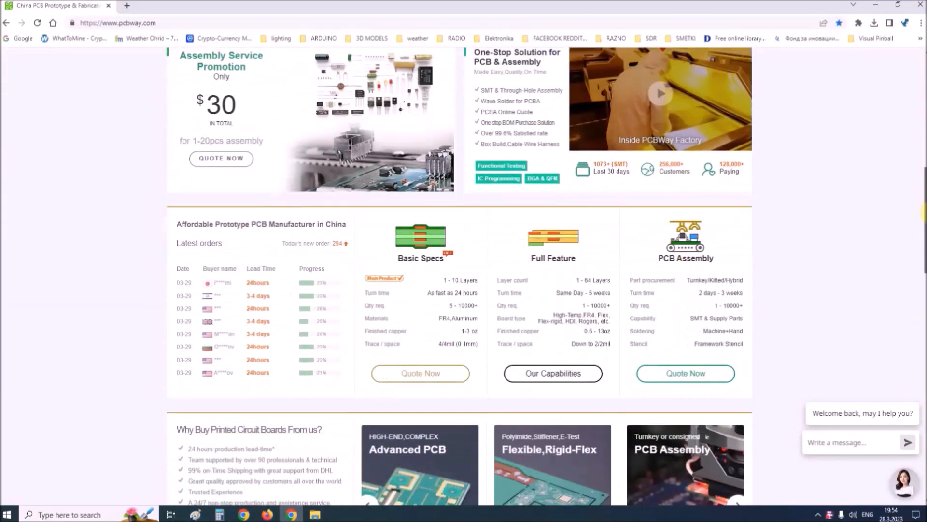
scroll("down", 3)
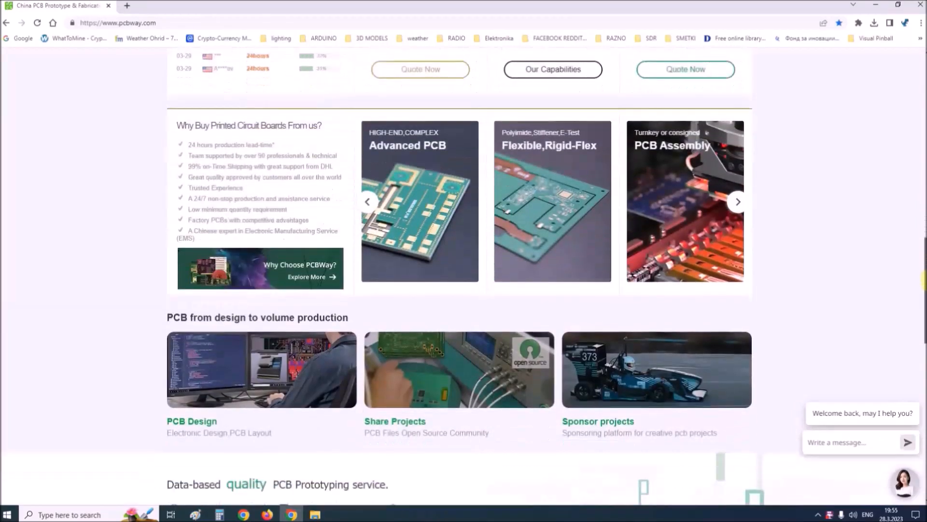
scroll("down", 3)
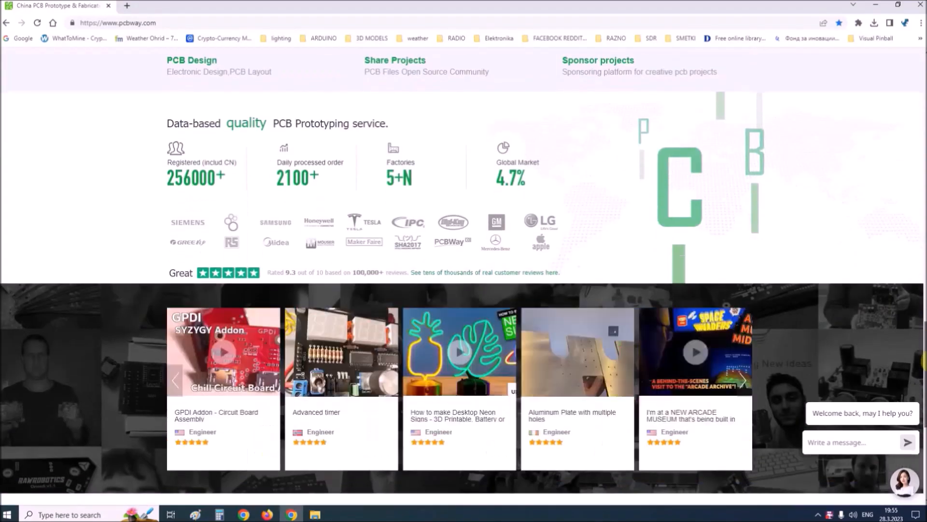
scroll("down", 3)
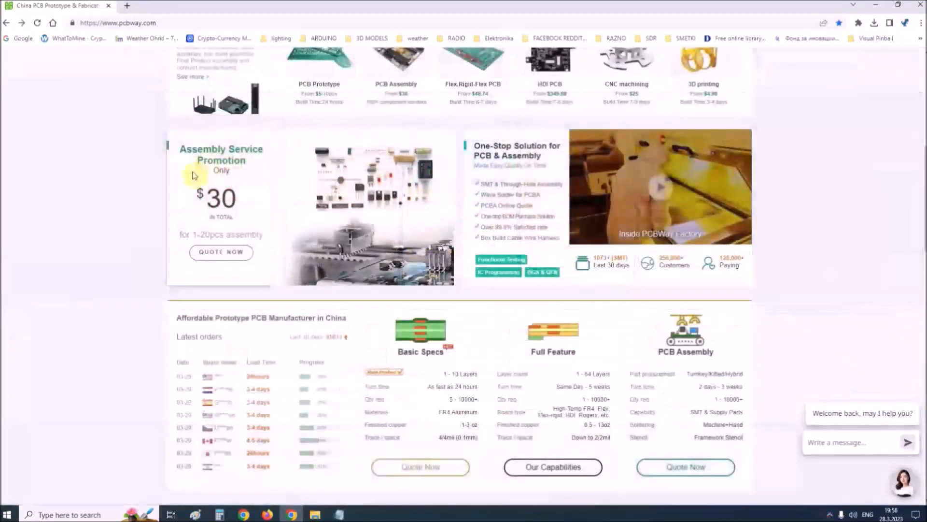
left_click(220, 252)
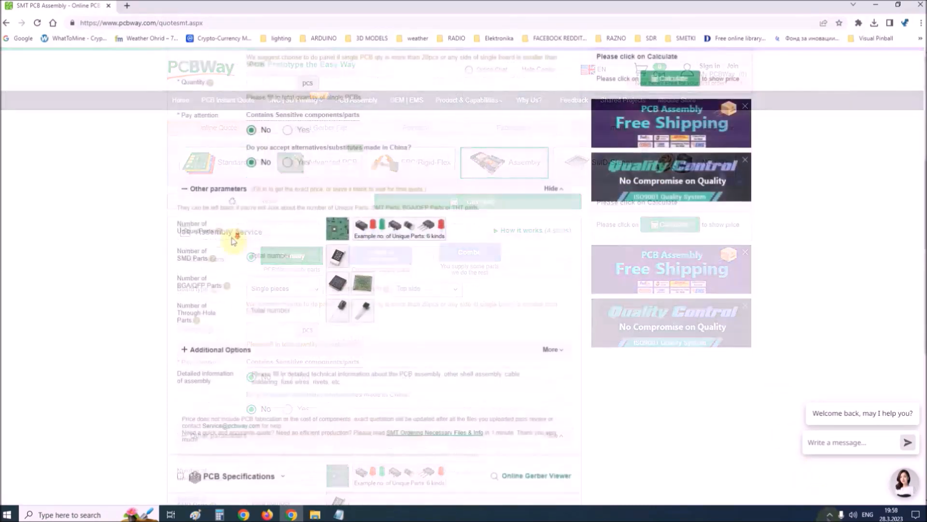
scroll("down", 3)
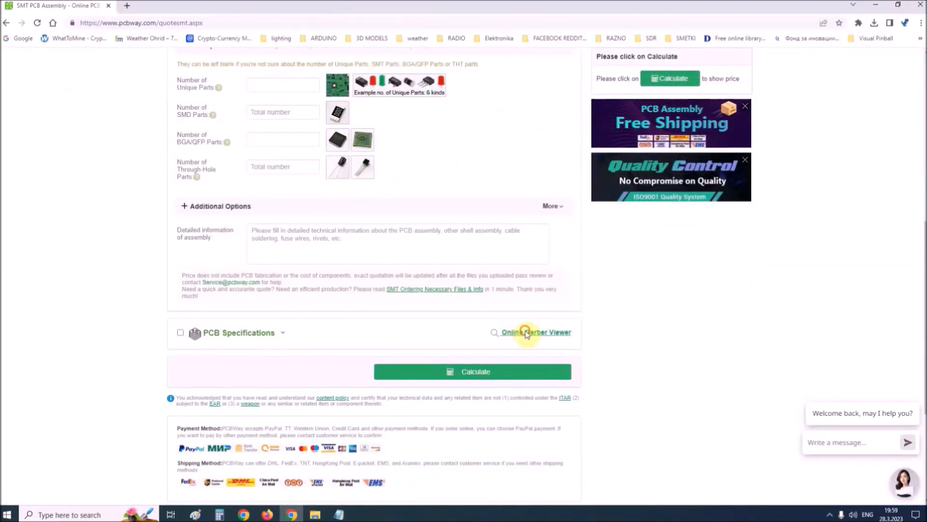
left_click(535, 331)
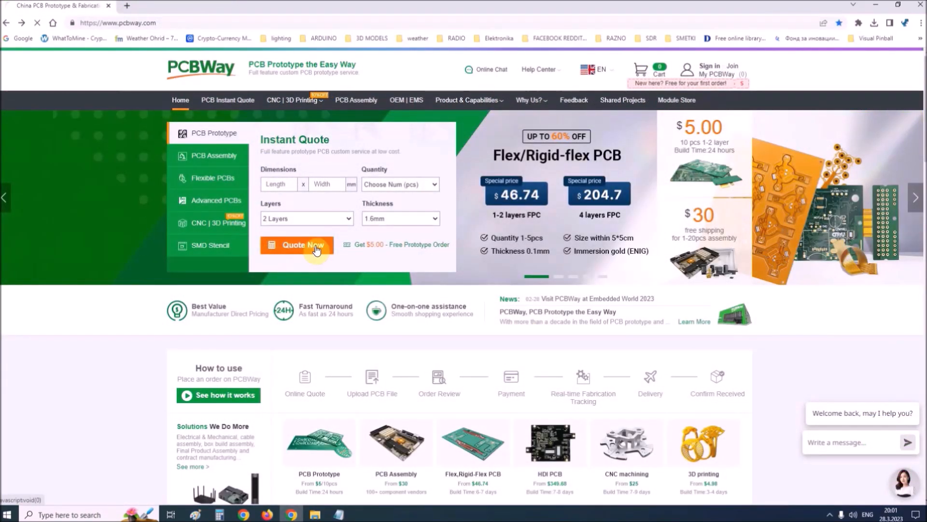
left_click(298, 245)
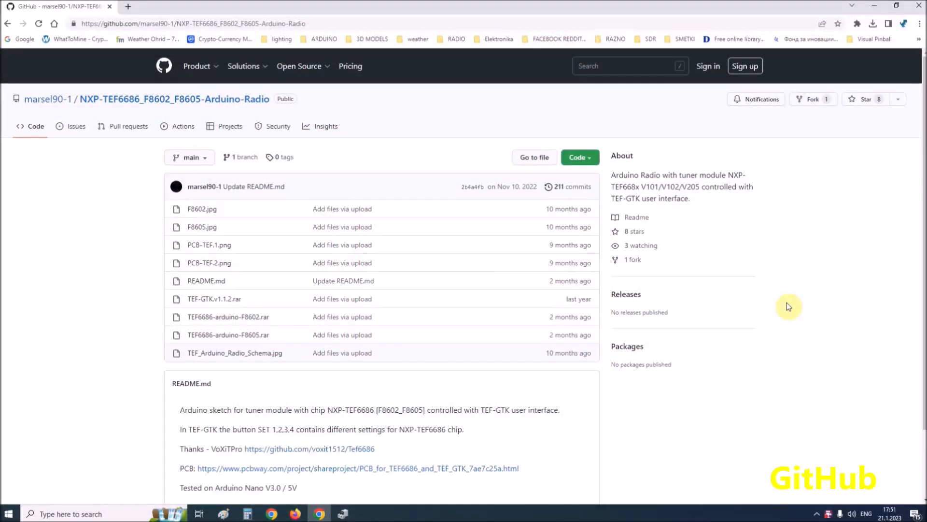
mouse_move(788, 304)
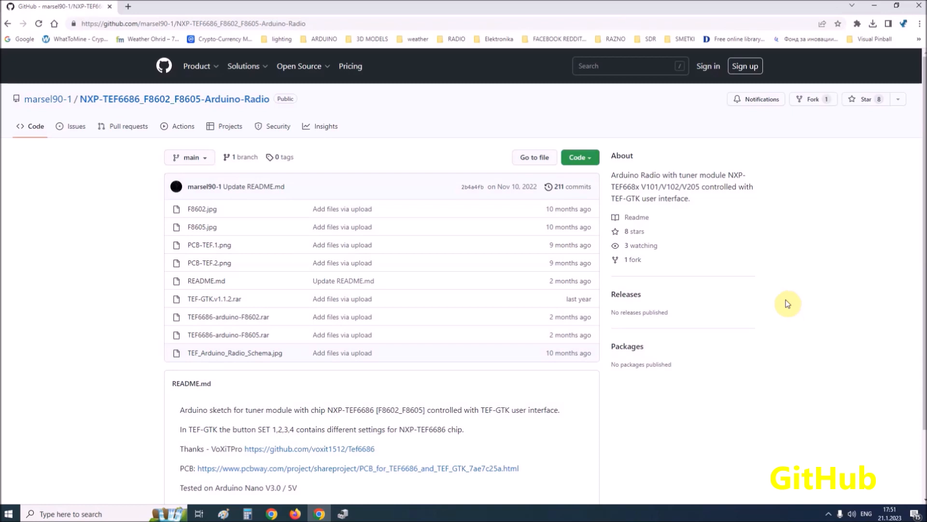
mouse_move(228, 335)
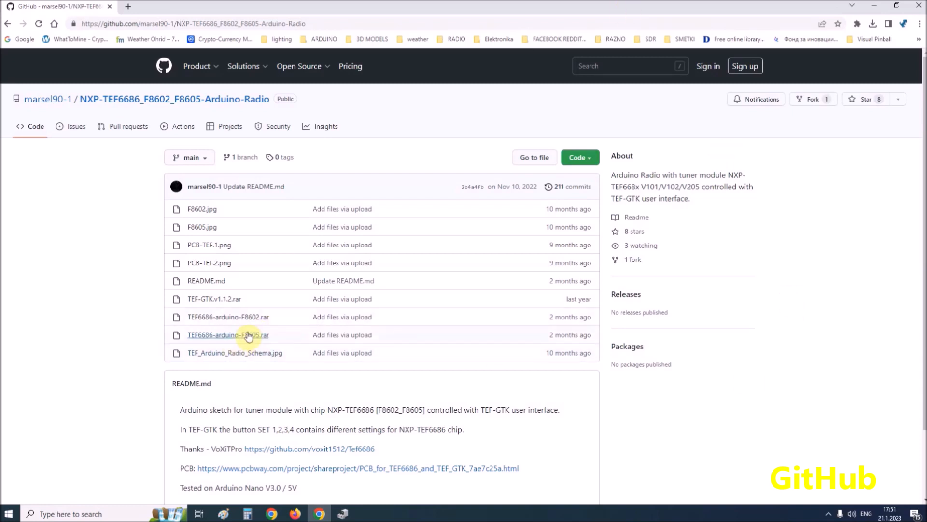
mouse_move(245, 342)
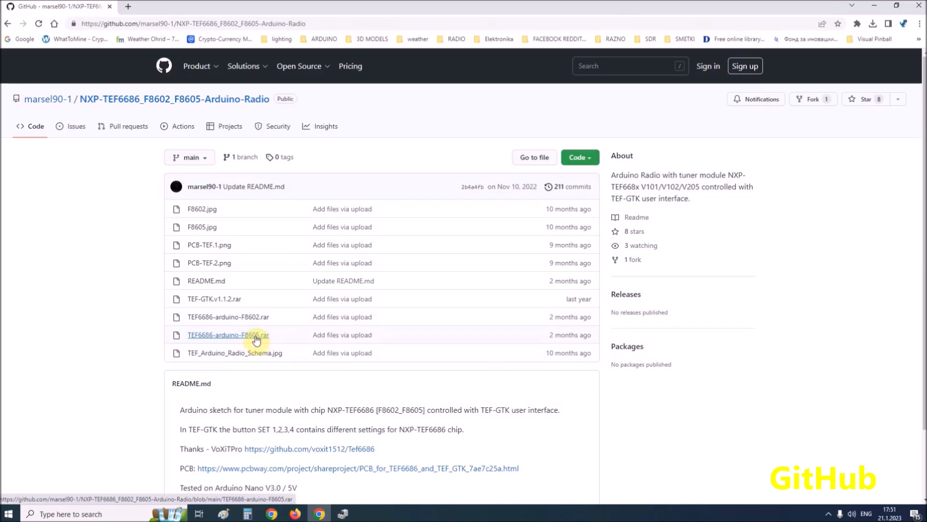
mouse_move(245, 322)
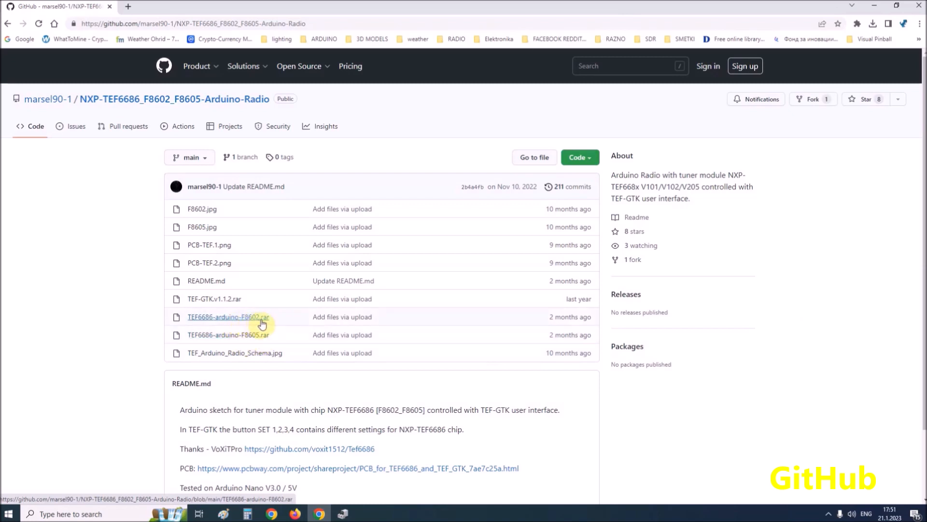
mouse_move(282, 321)
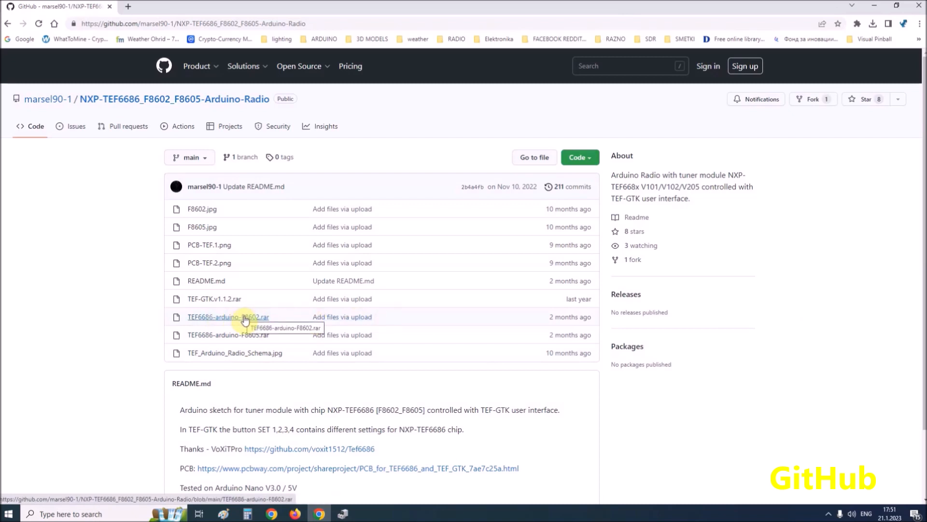
mouse_move(289, 319)
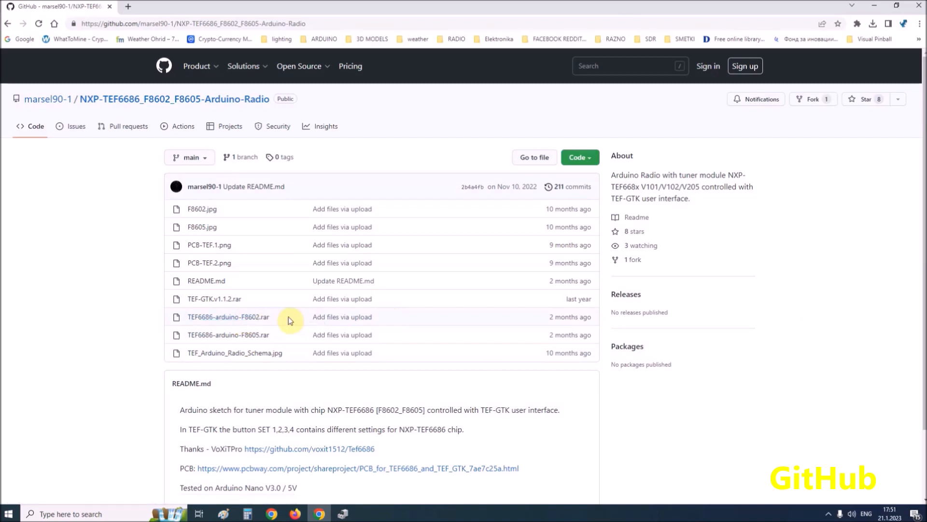
mouse_move(303, 325)
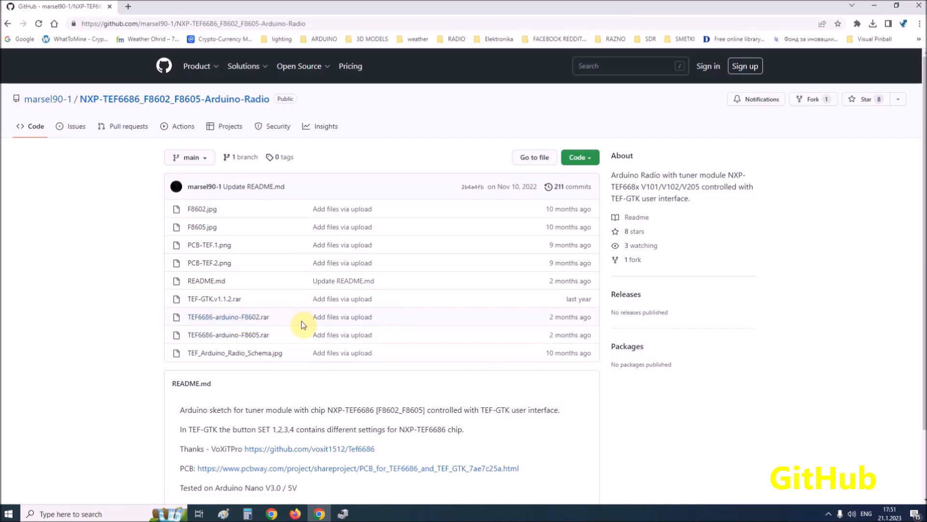
mouse_move(831, 292)
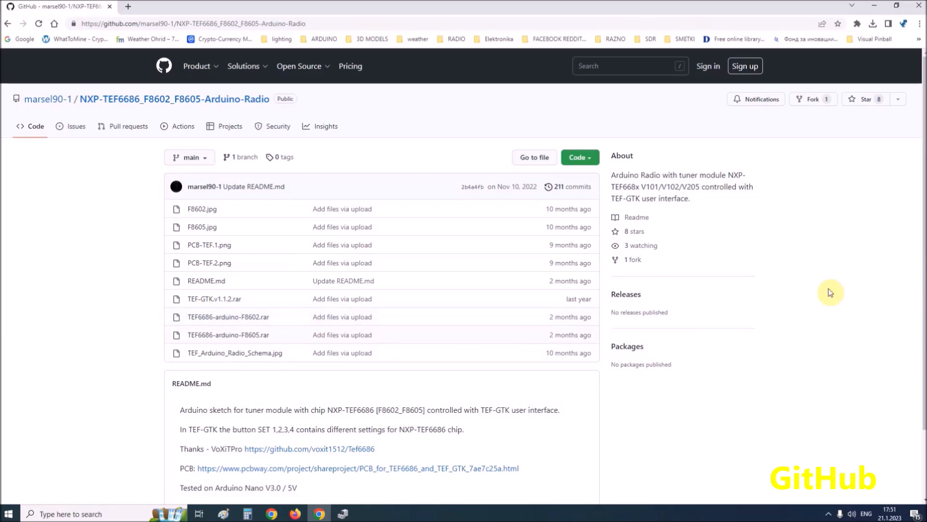
mouse_move(834, 270)
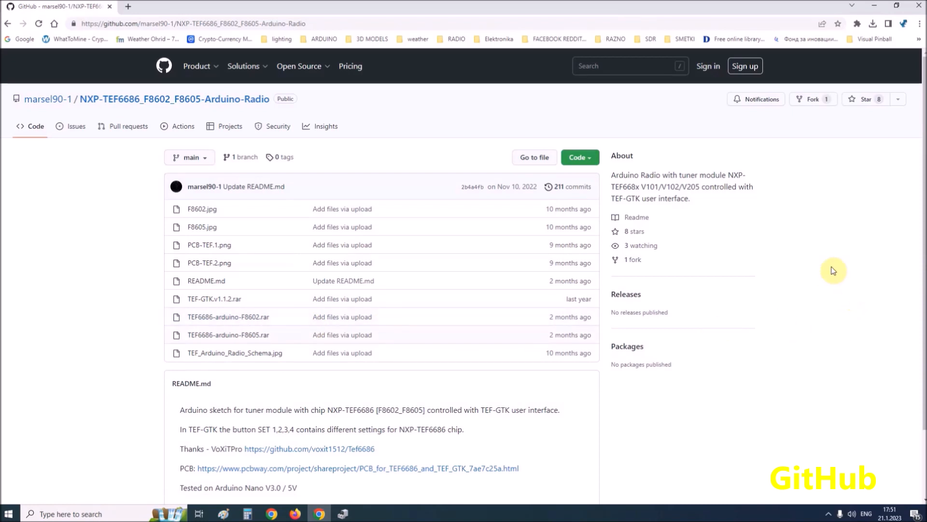
mouse_move(839, 418)
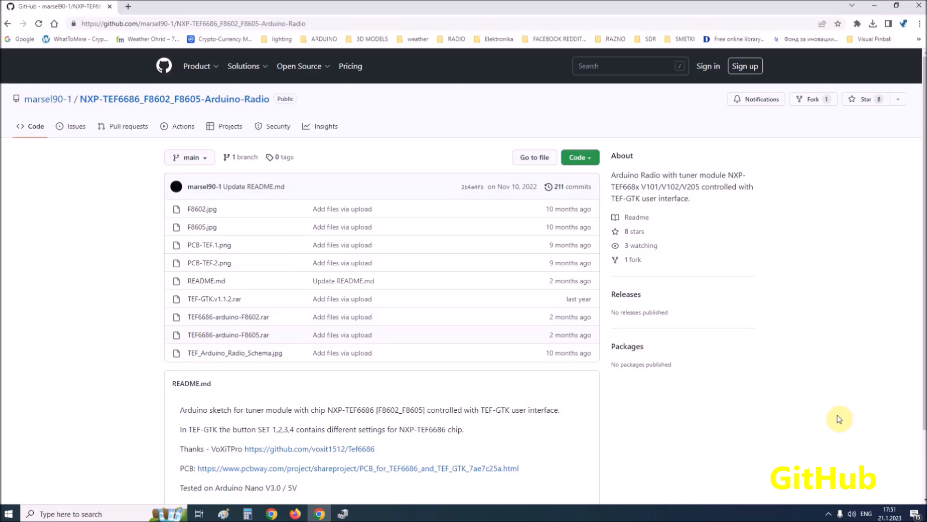
mouse_move(840, 418)
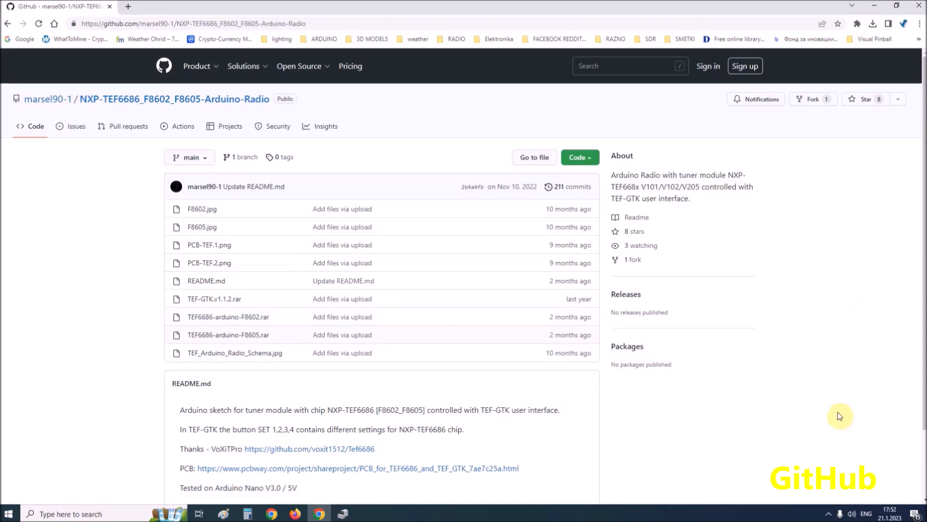
mouse_move(287, 307)
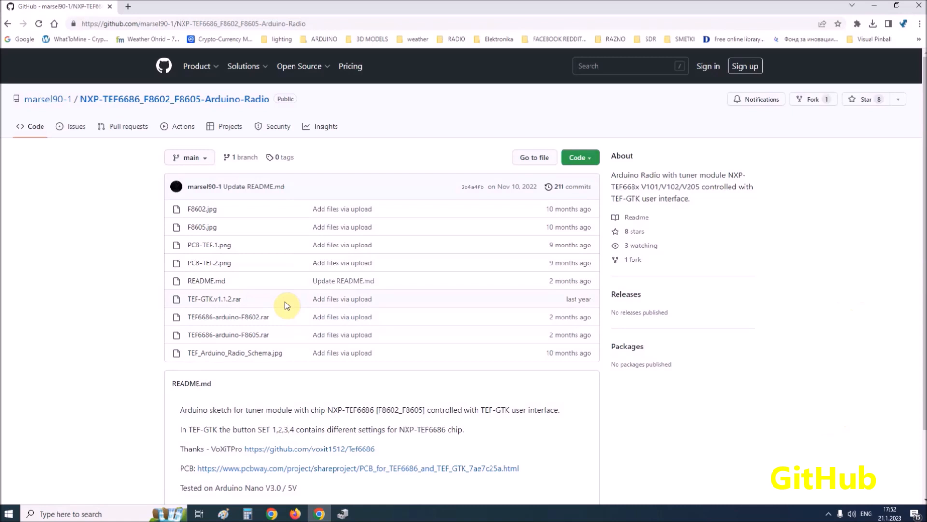
mouse_move(254, 305)
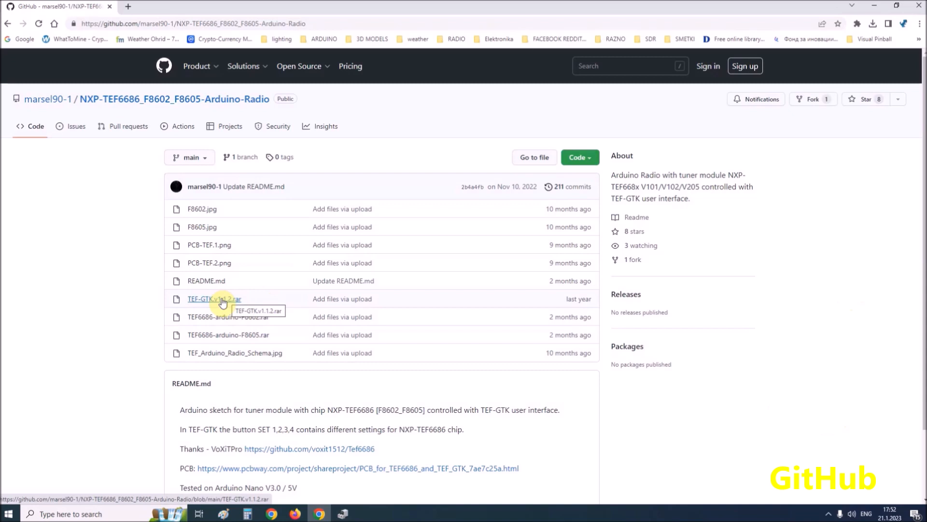
mouse_move(780, 355)
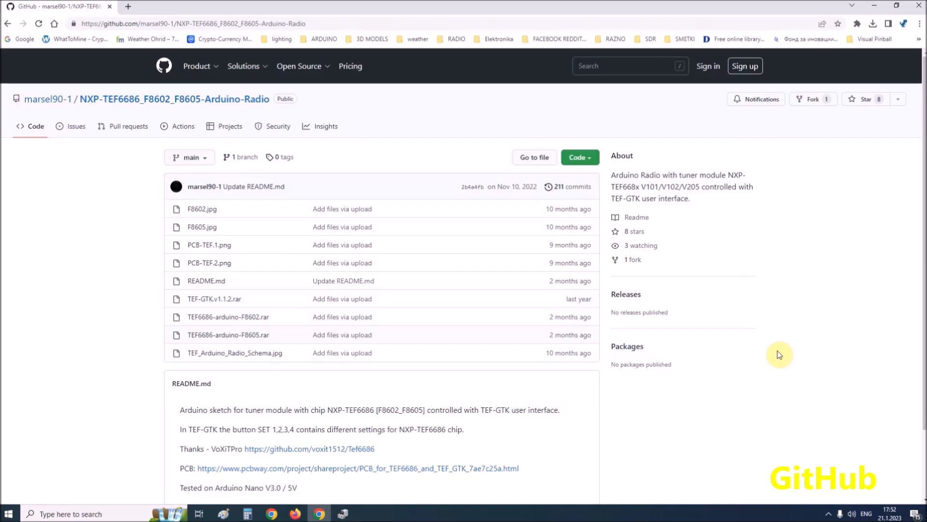
mouse_move(752, 357)
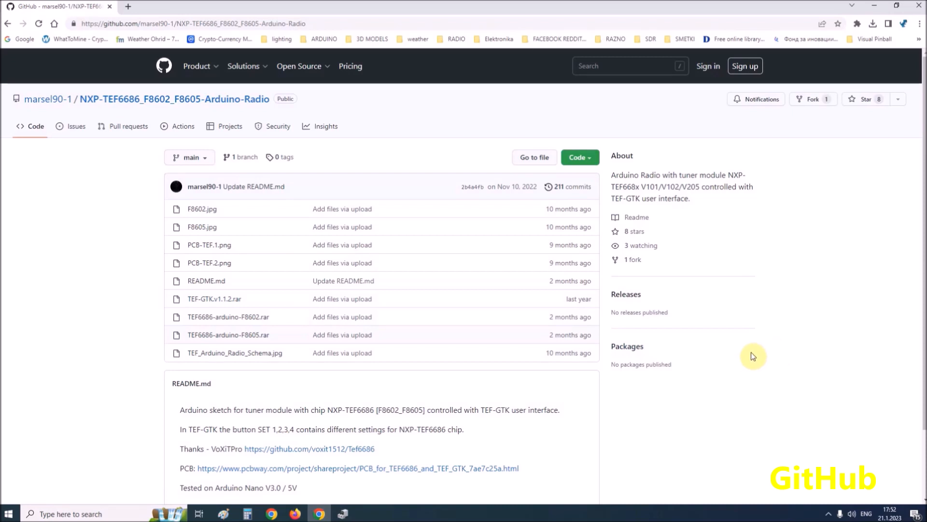
mouse_move(732, 354)
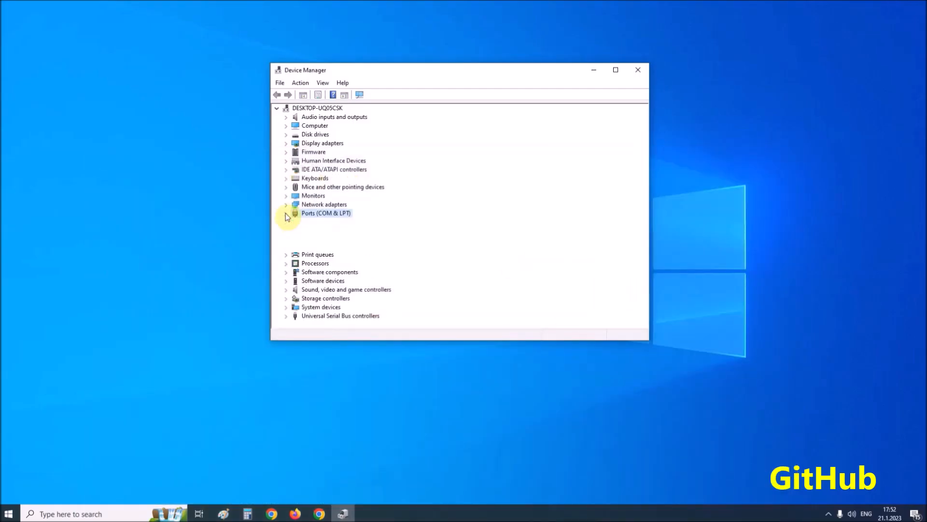
Expand Ports (COM & LPT) in Device Manager and find USB-SERIAL CH340 on COM6.
left_click(285, 212)
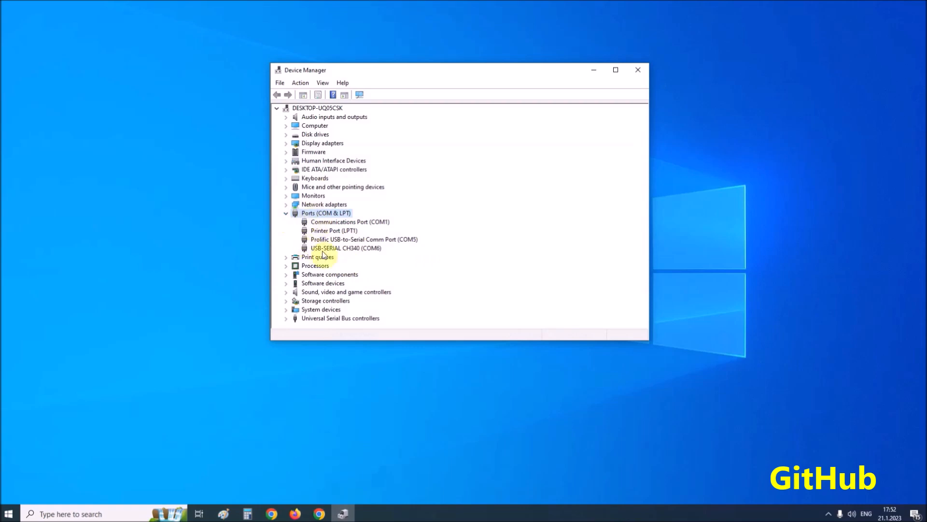
left_click(346, 248)
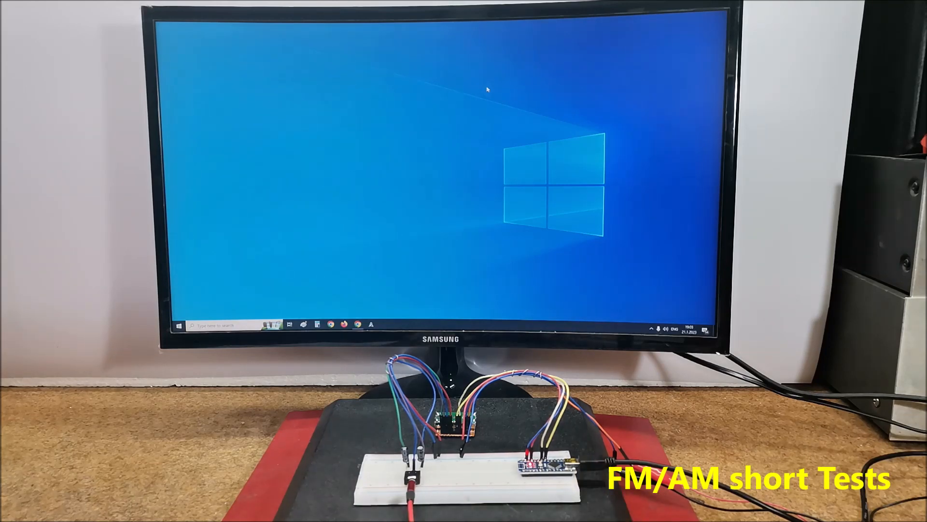
mouse_move(298, 201)
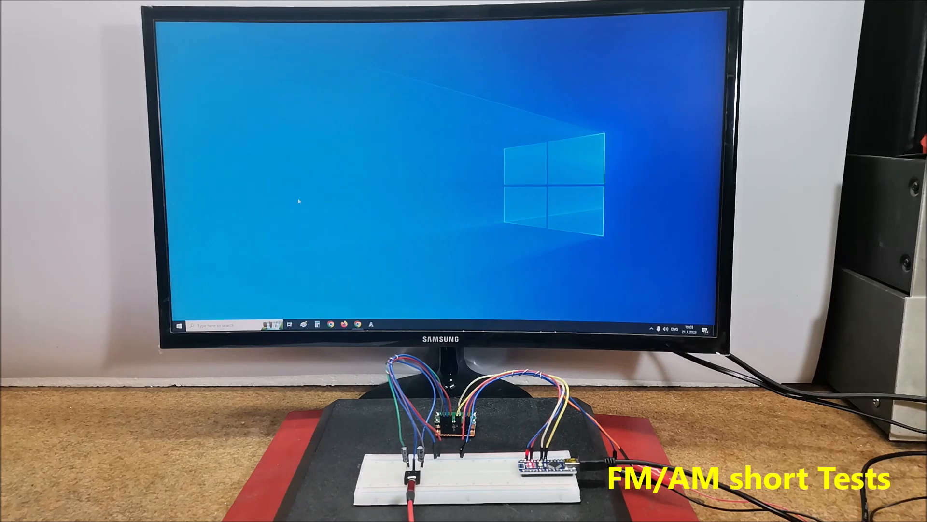
Start TEF-GTK and connect over the serial port, choosing COM6 from the port list.
left_click(371, 324)
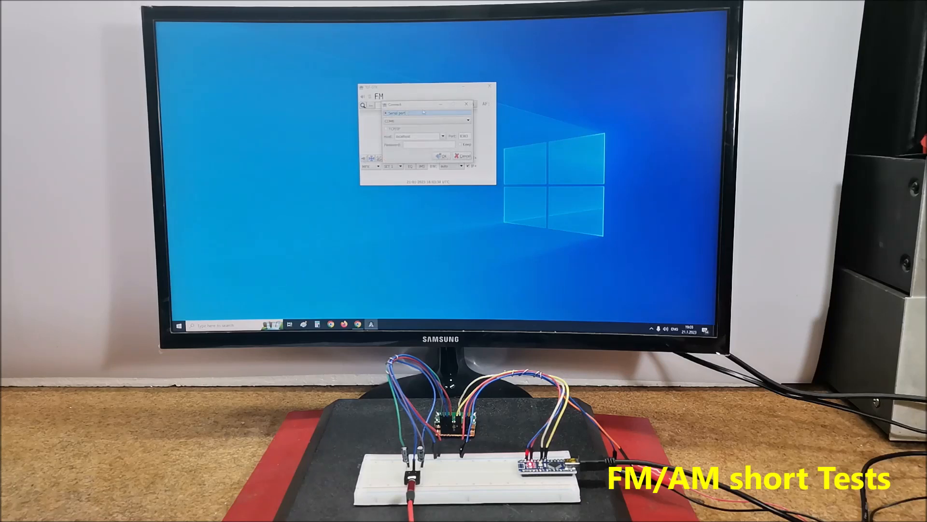
left_click(466, 113)
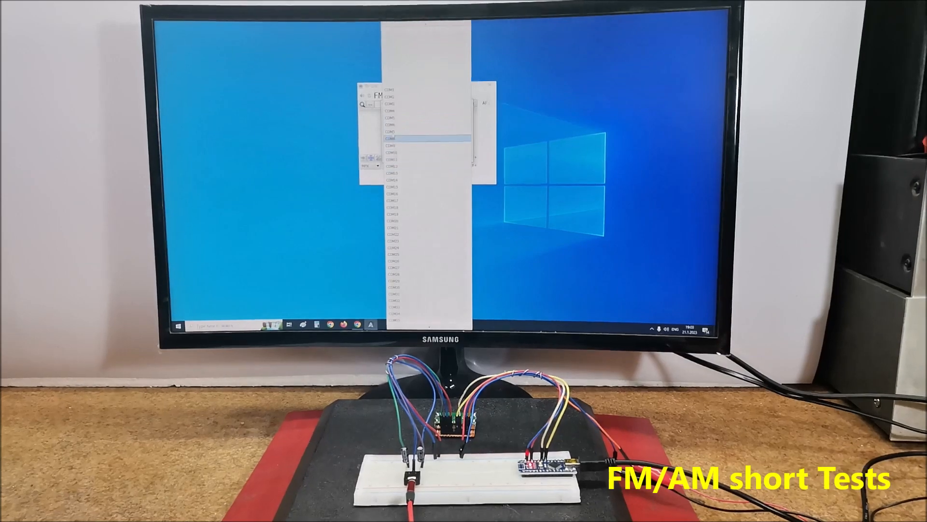
left_click(399, 145)
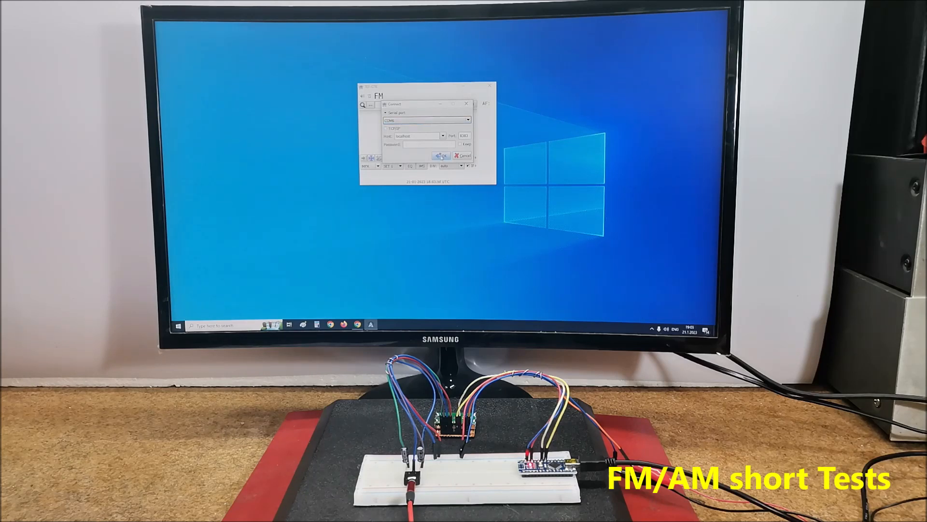
left_click(440, 156)
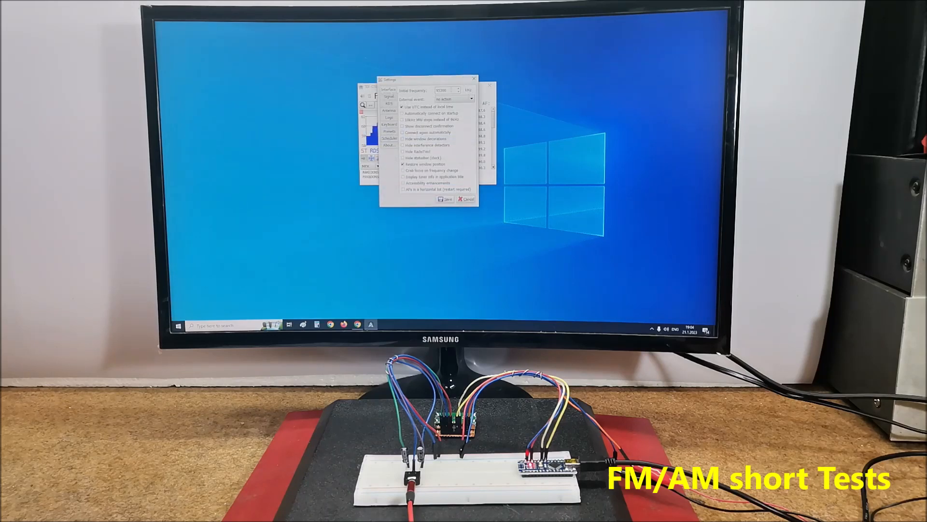
Browse the RDS, RDS Spy/Logs and Presets pages showing frequencies F1 to F12.
left_click(388, 96)
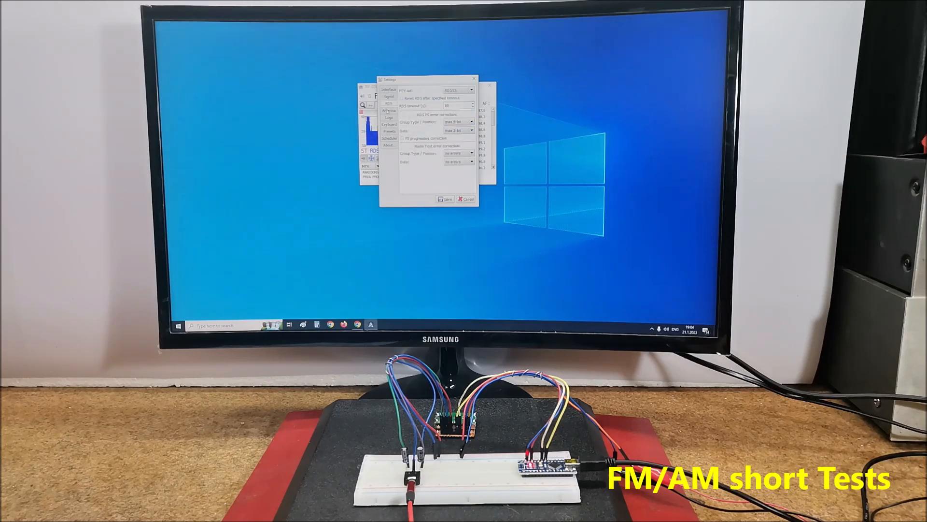
left_click(389, 138)
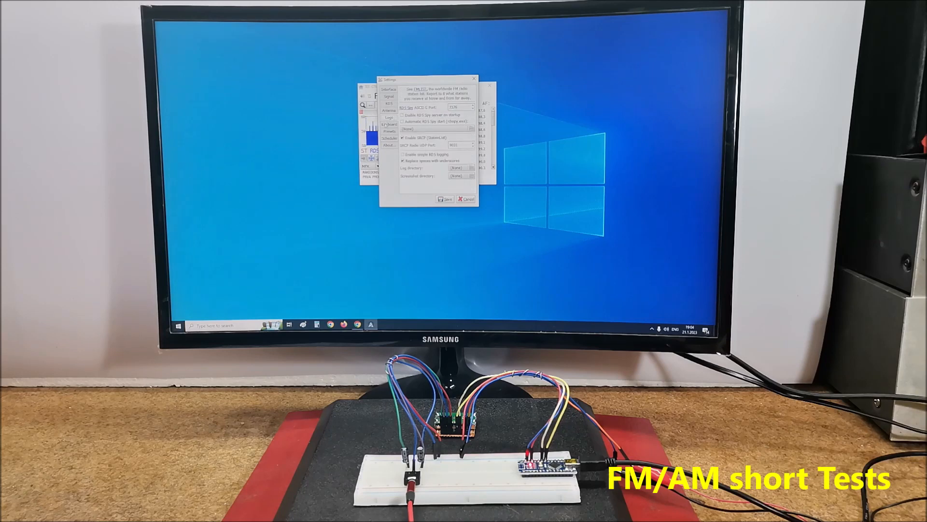
left_click(390, 125)
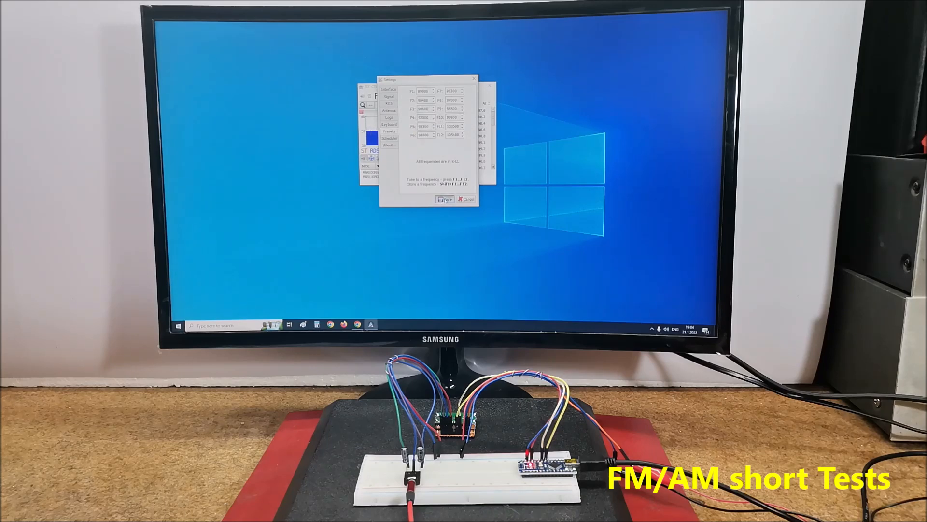
left_click(444, 198)
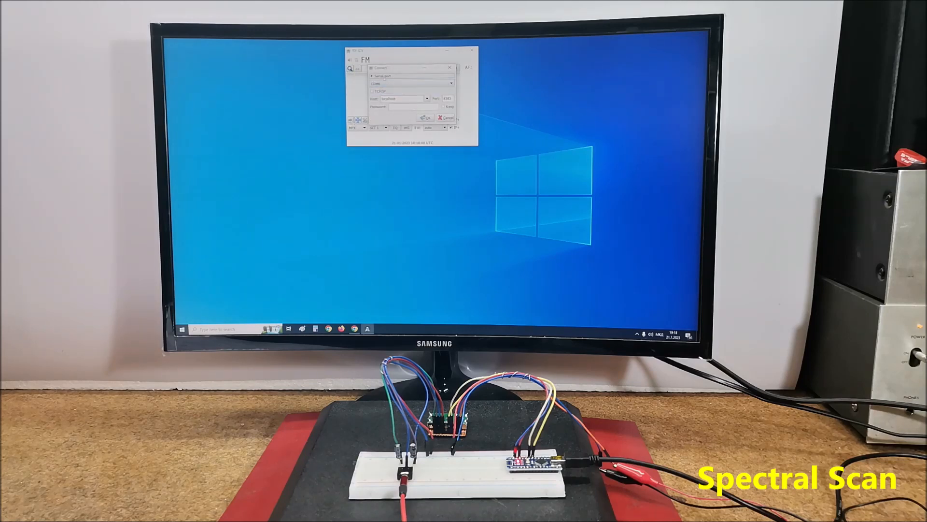
Reconnect TEF-GTK to the radio with the Serial port option.
left_click(423, 117)
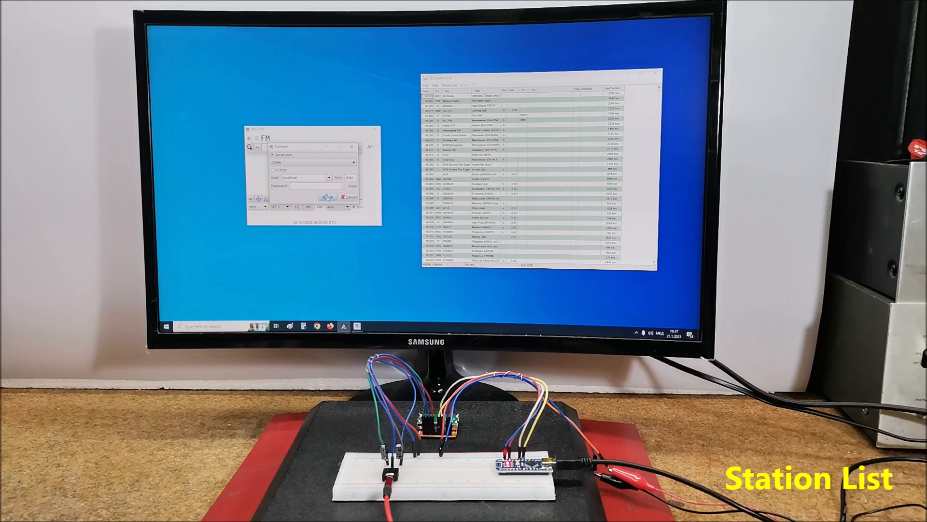
Connect TEF-GTK to the tuner while the Station List window stays open.
left_click(326, 200)
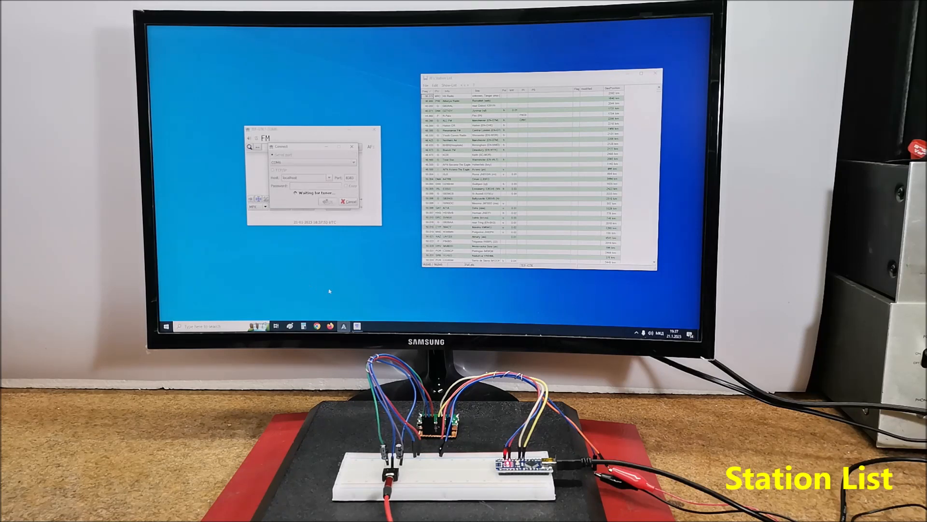